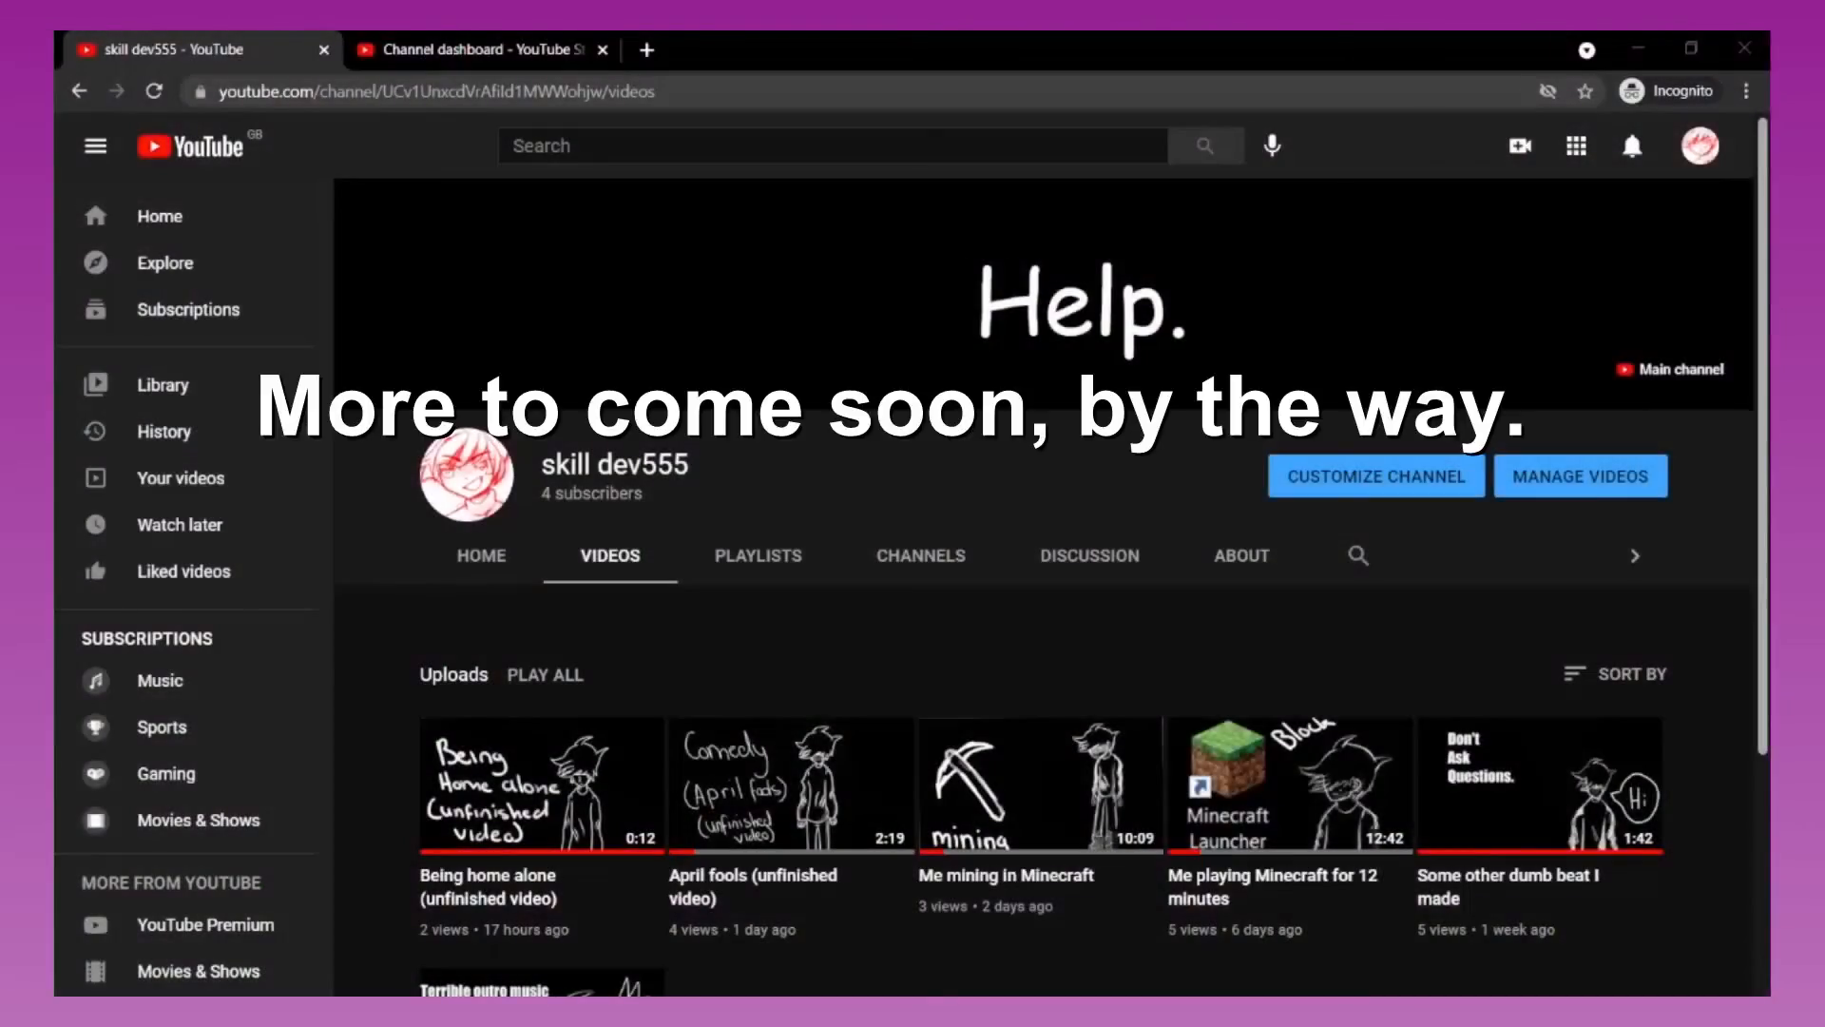
mouse_move(1642, 414)
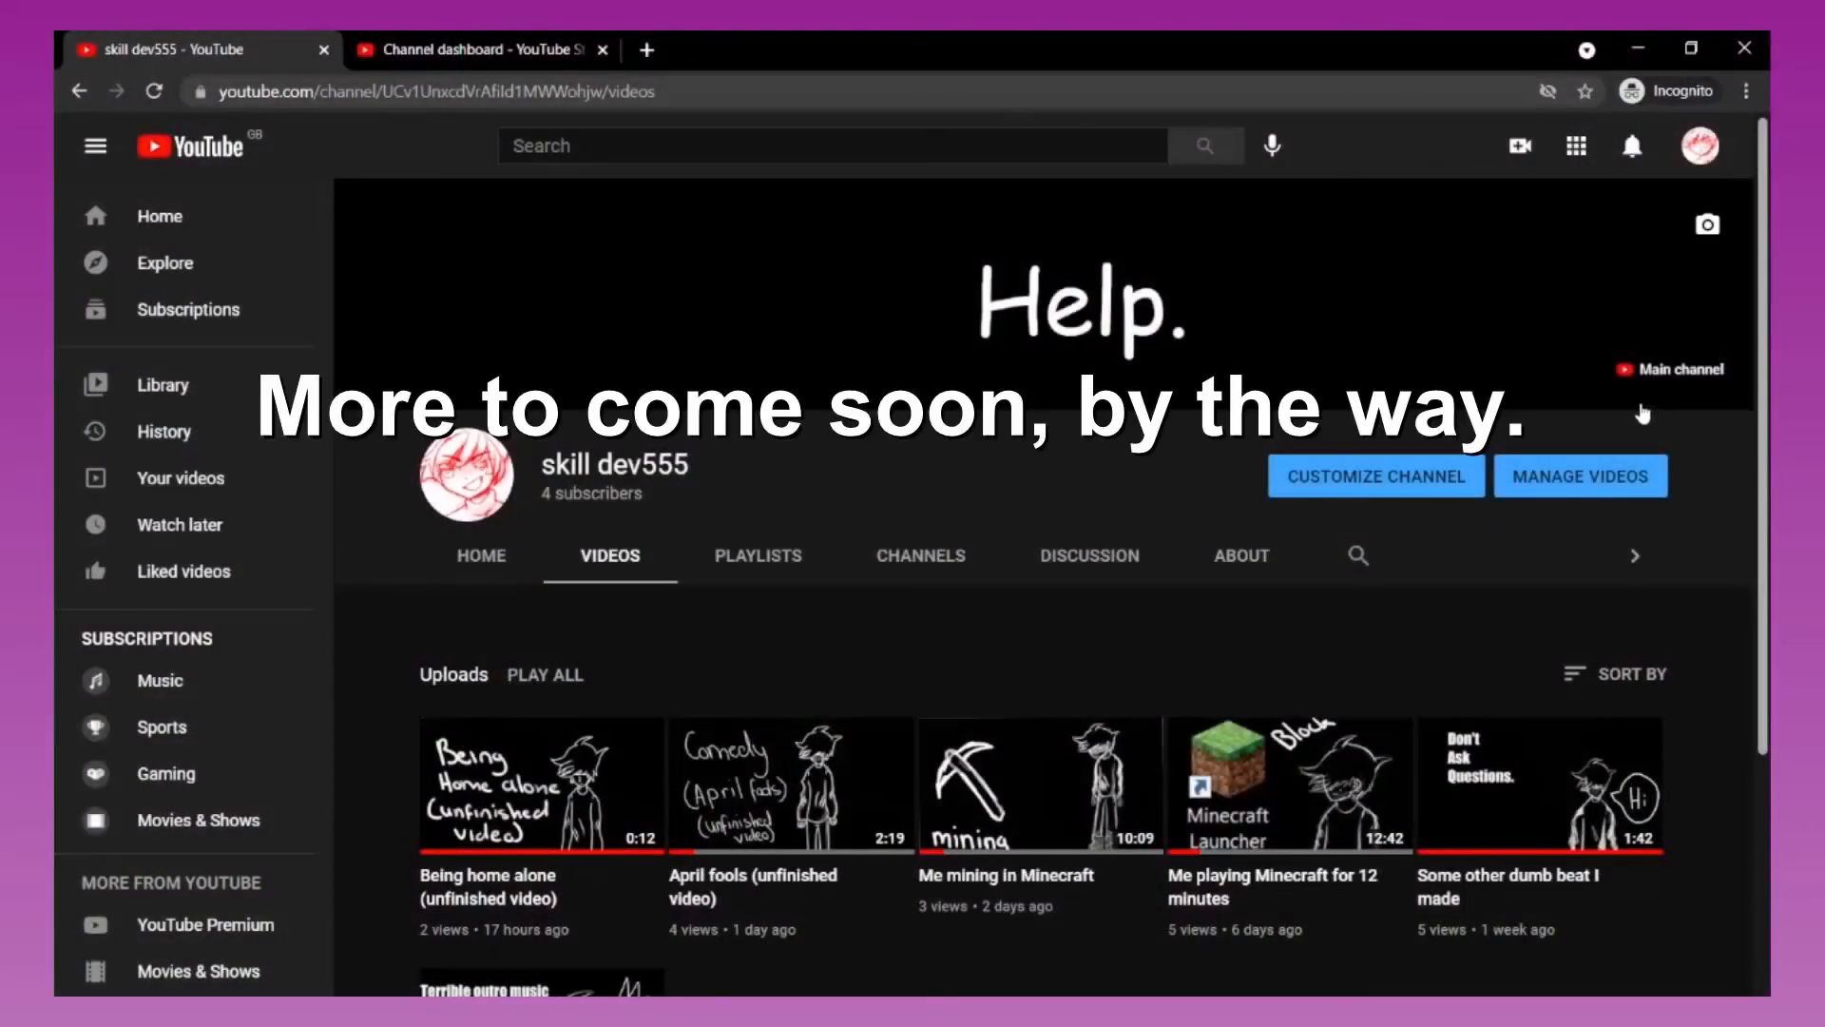
scroll("down", 3)
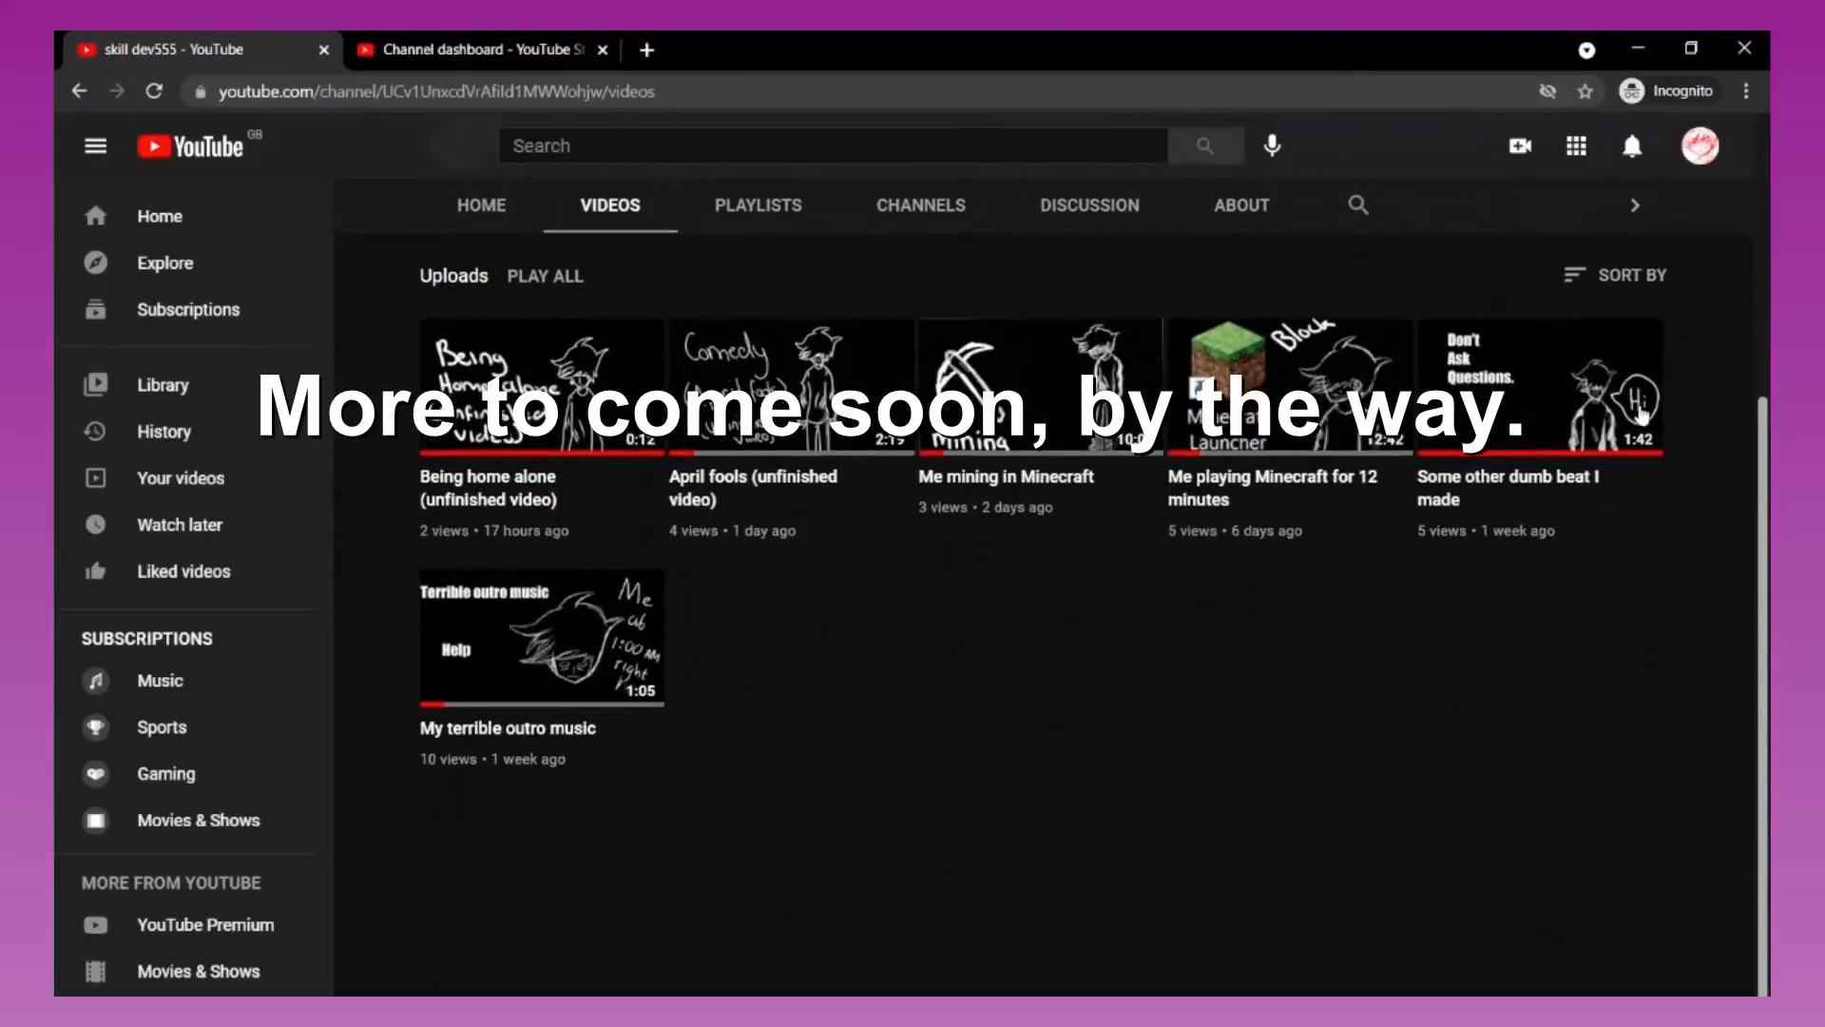